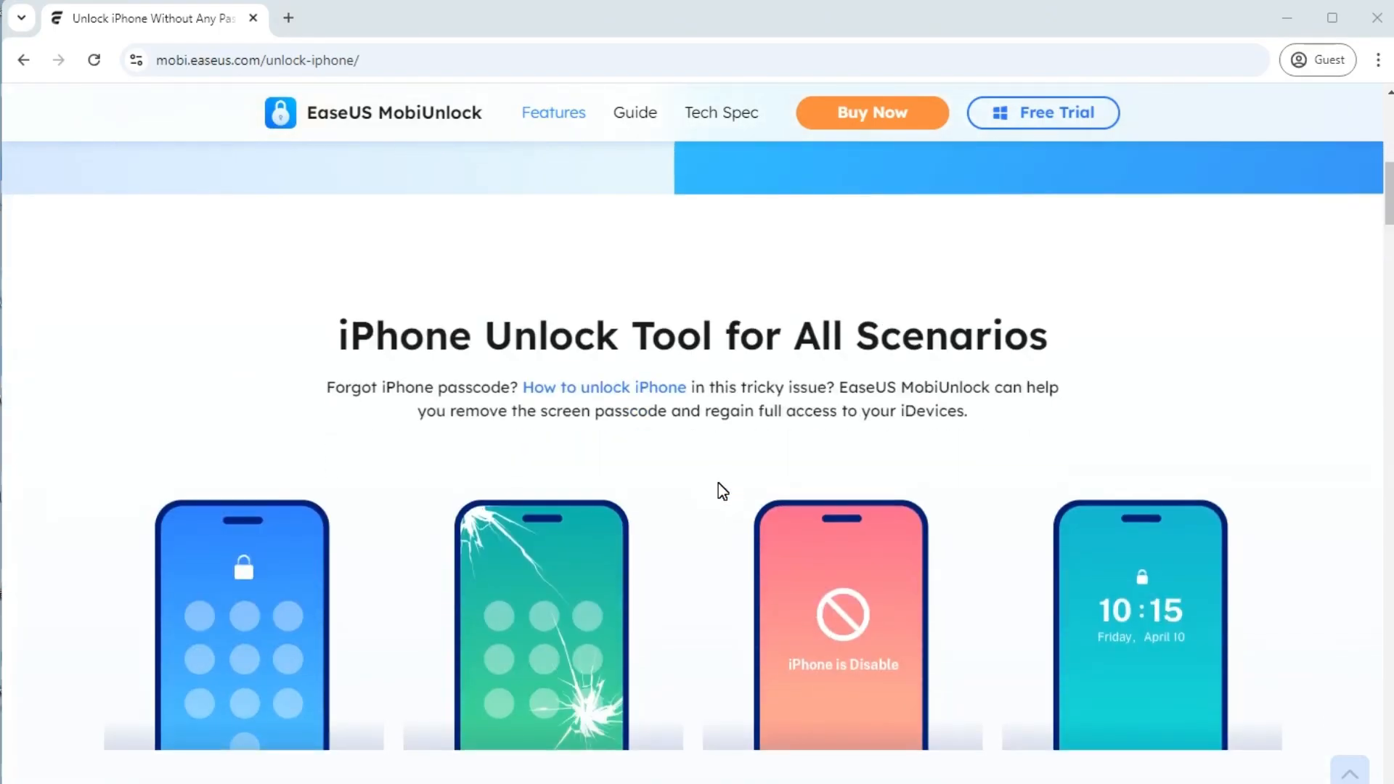
# Get the Free Trial of EaseUS MobiUnlock for Windows from its product page.
pyautogui.scroll(-3)
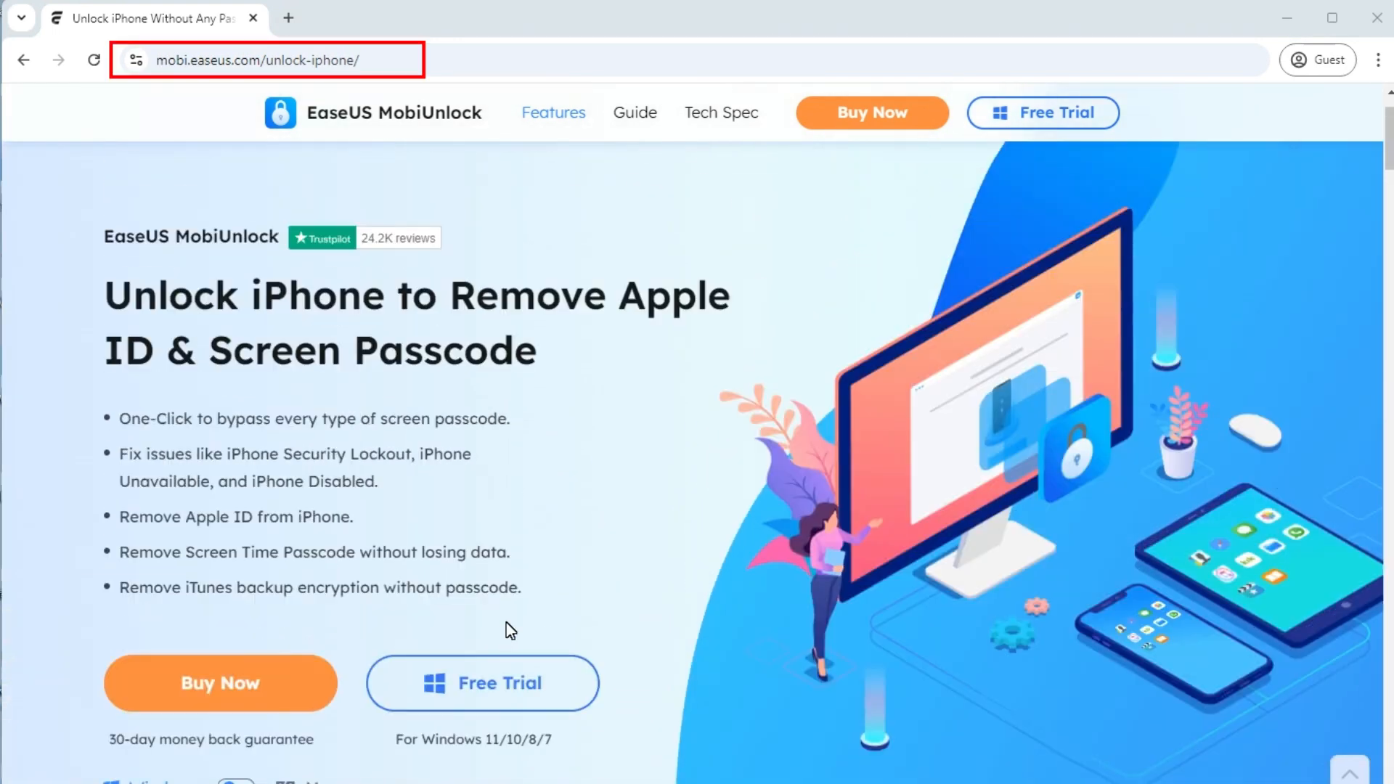
pyautogui.moveTo(483, 684)
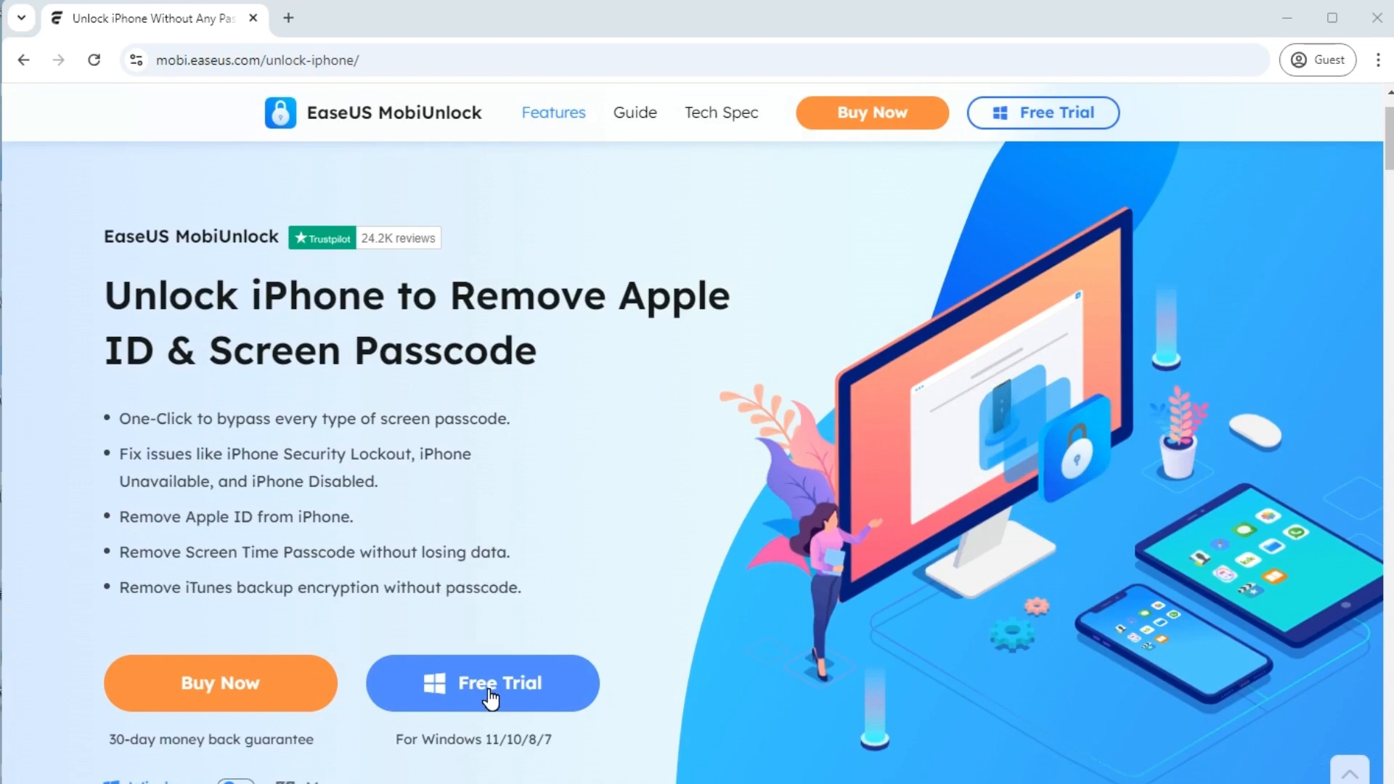
pyautogui.click(482, 682)
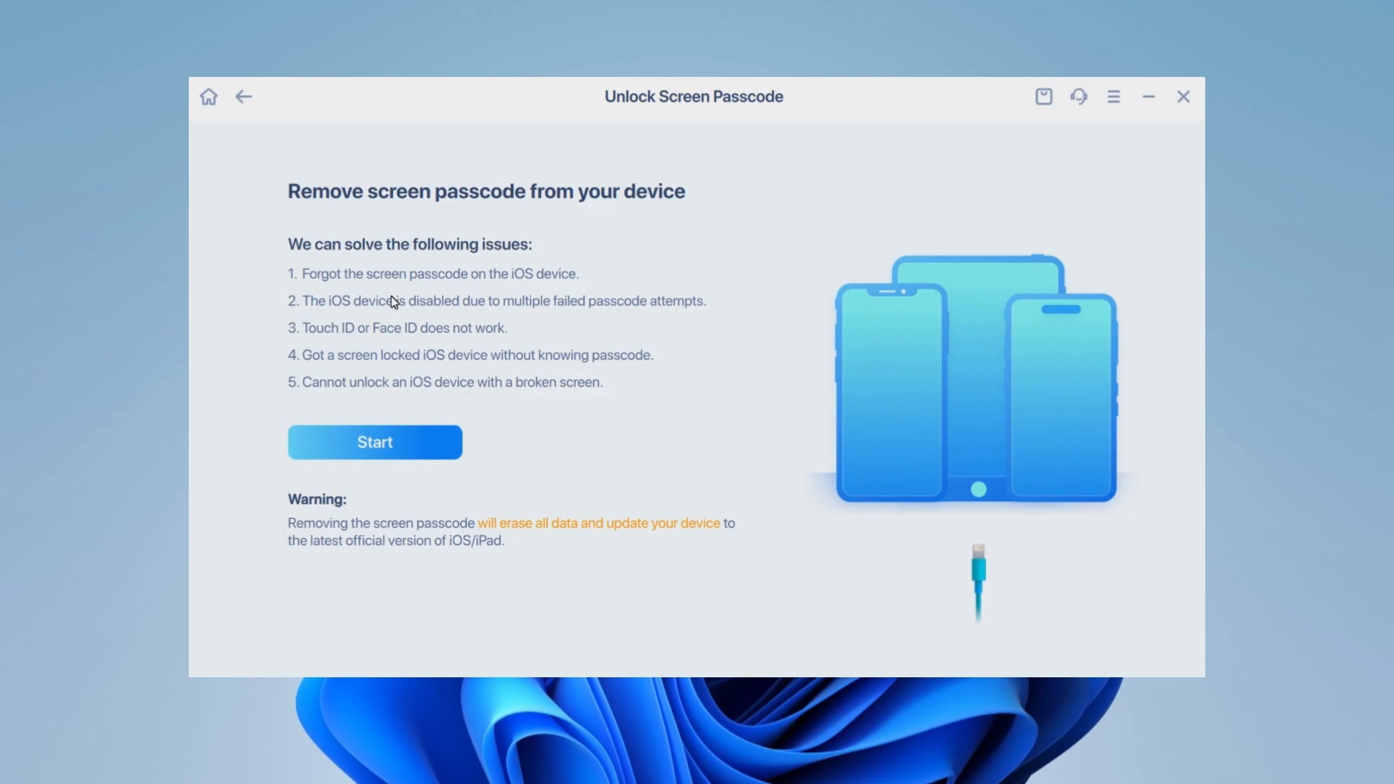
# Start Unlock Screen Passcode and download iOS 16.7.10 firmware for the iPad Pro 12.9-inch.
pyautogui.click(375, 442)
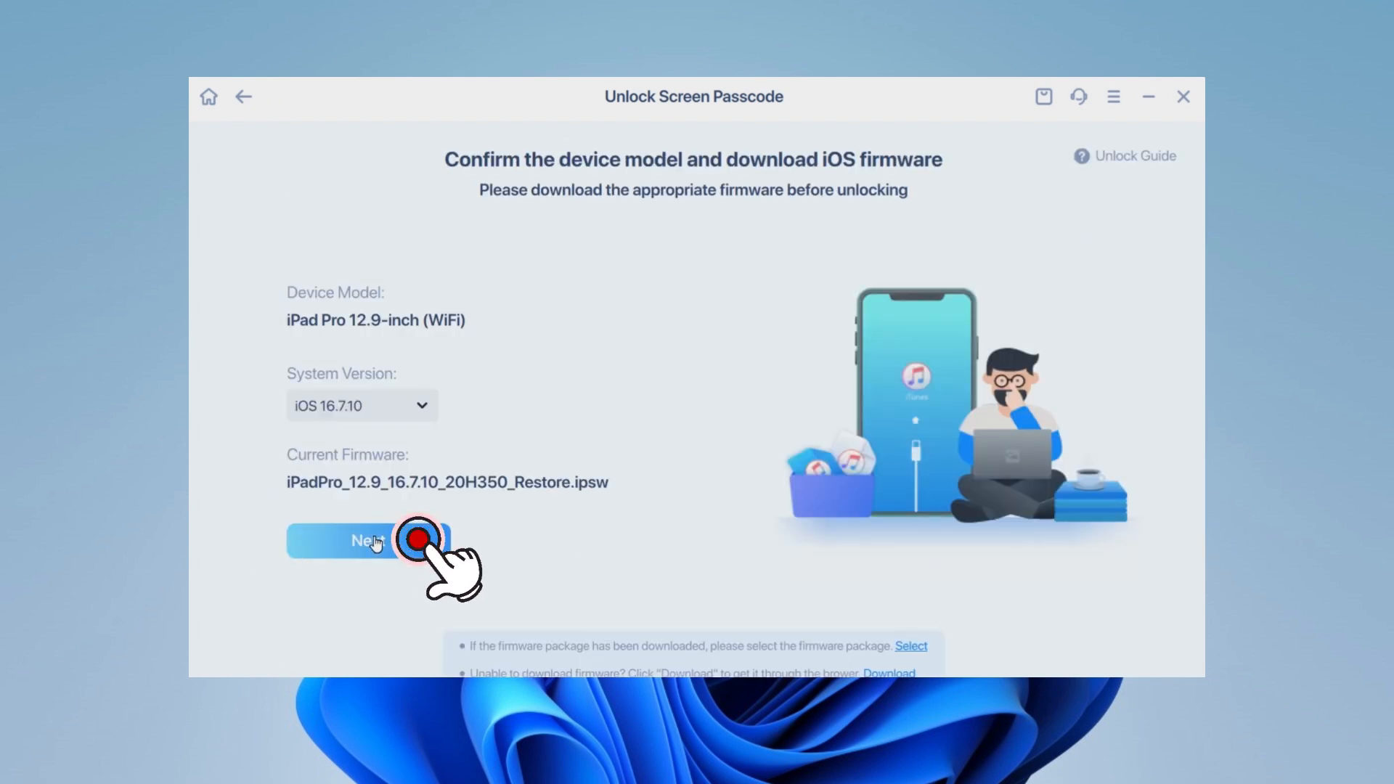
pyautogui.click(364, 540)
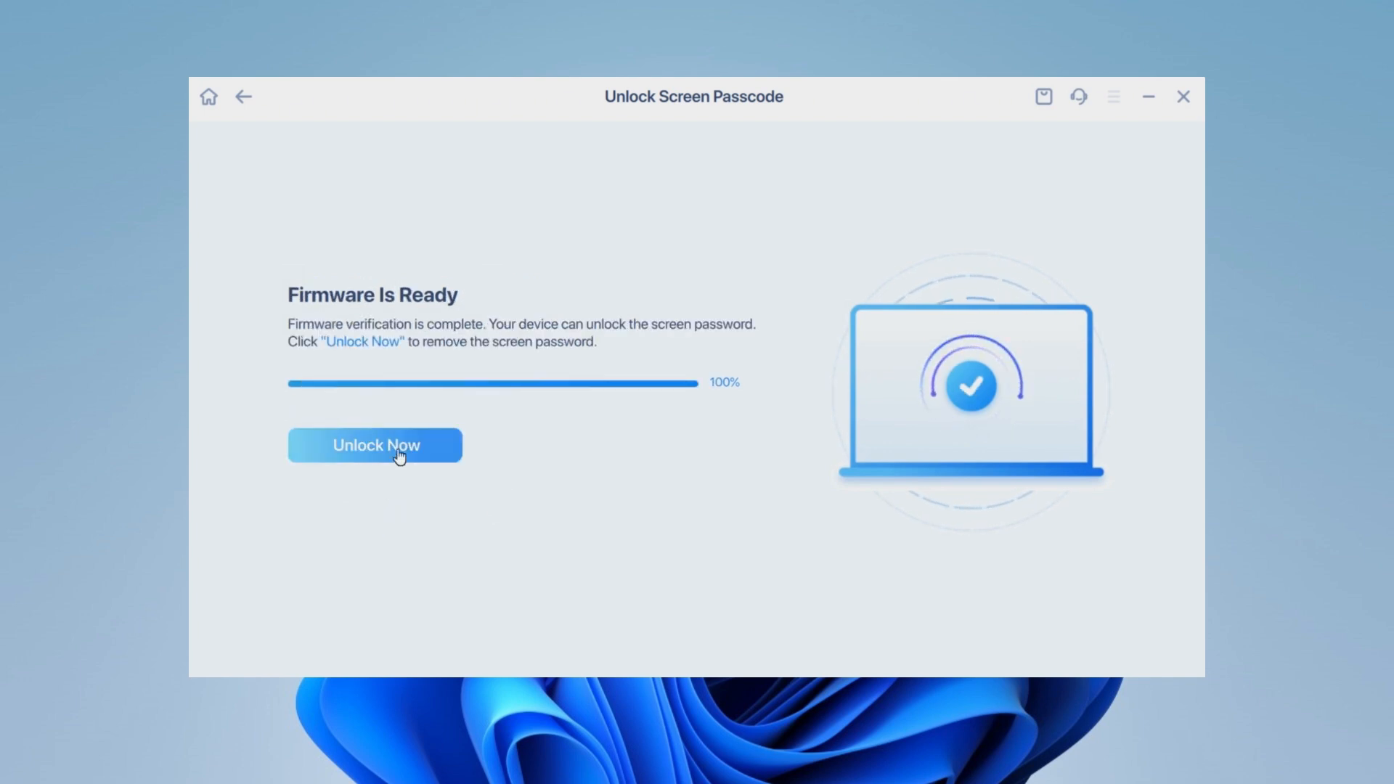
# Start the passcode unlock with Unlock Now once the firmware is ready.
pyautogui.click(375, 444)
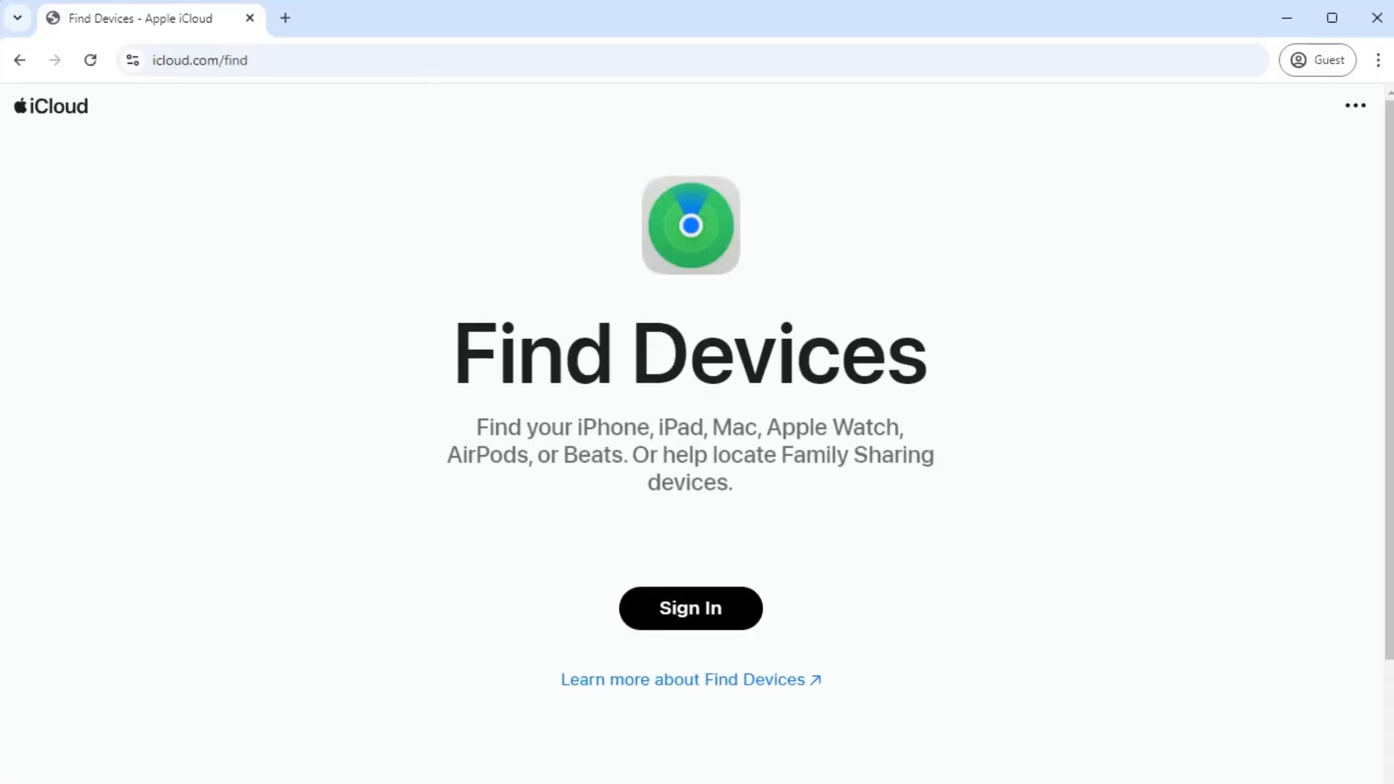
pyautogui.click(690, 608)
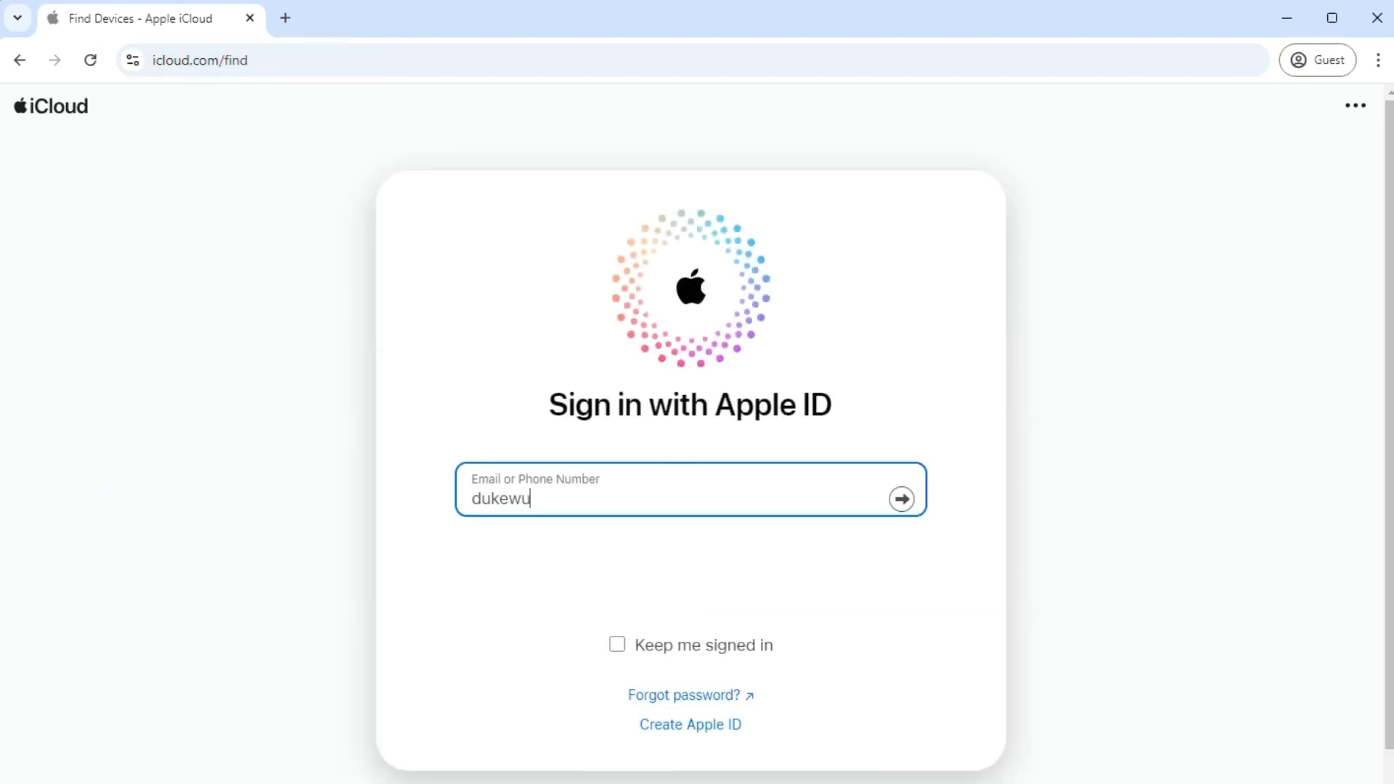
pyautogui.write('@easeu')
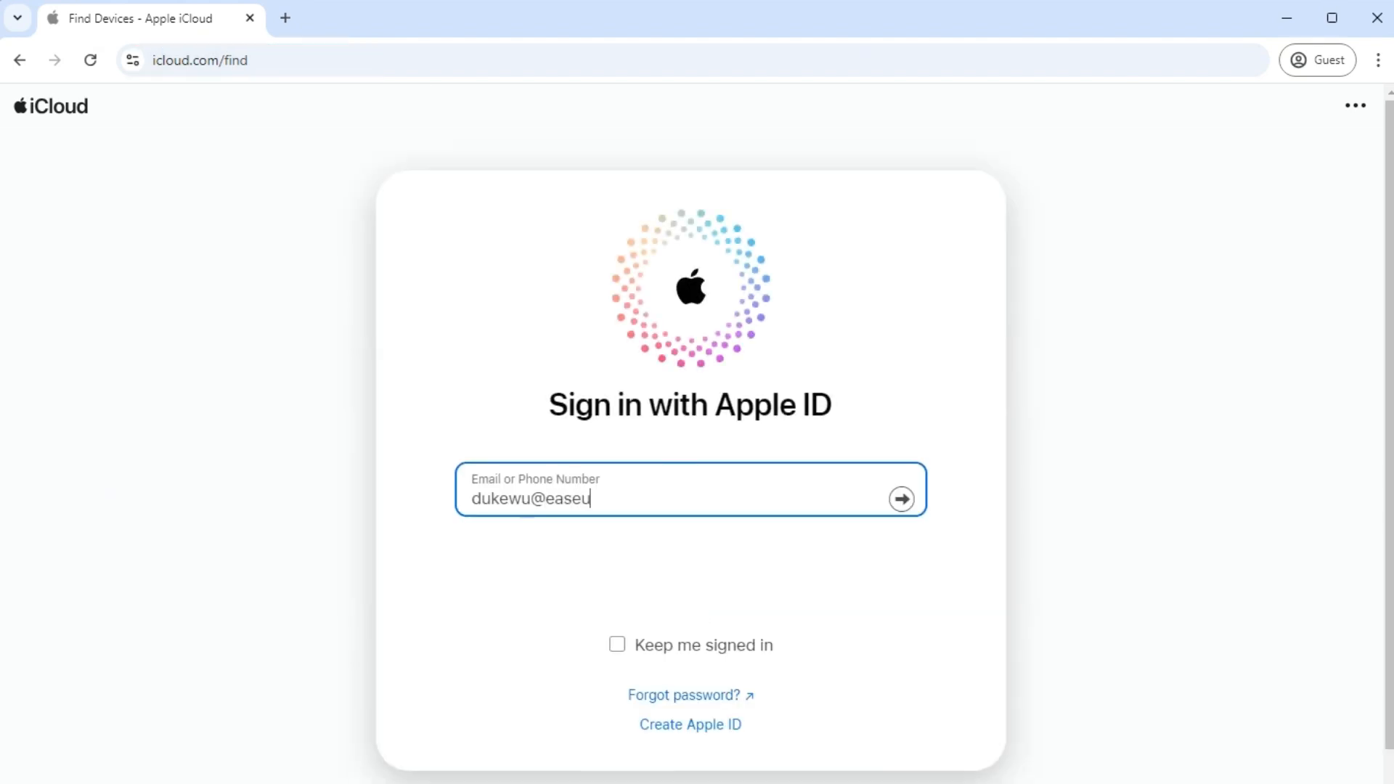
pyautogui.click(899, 498)
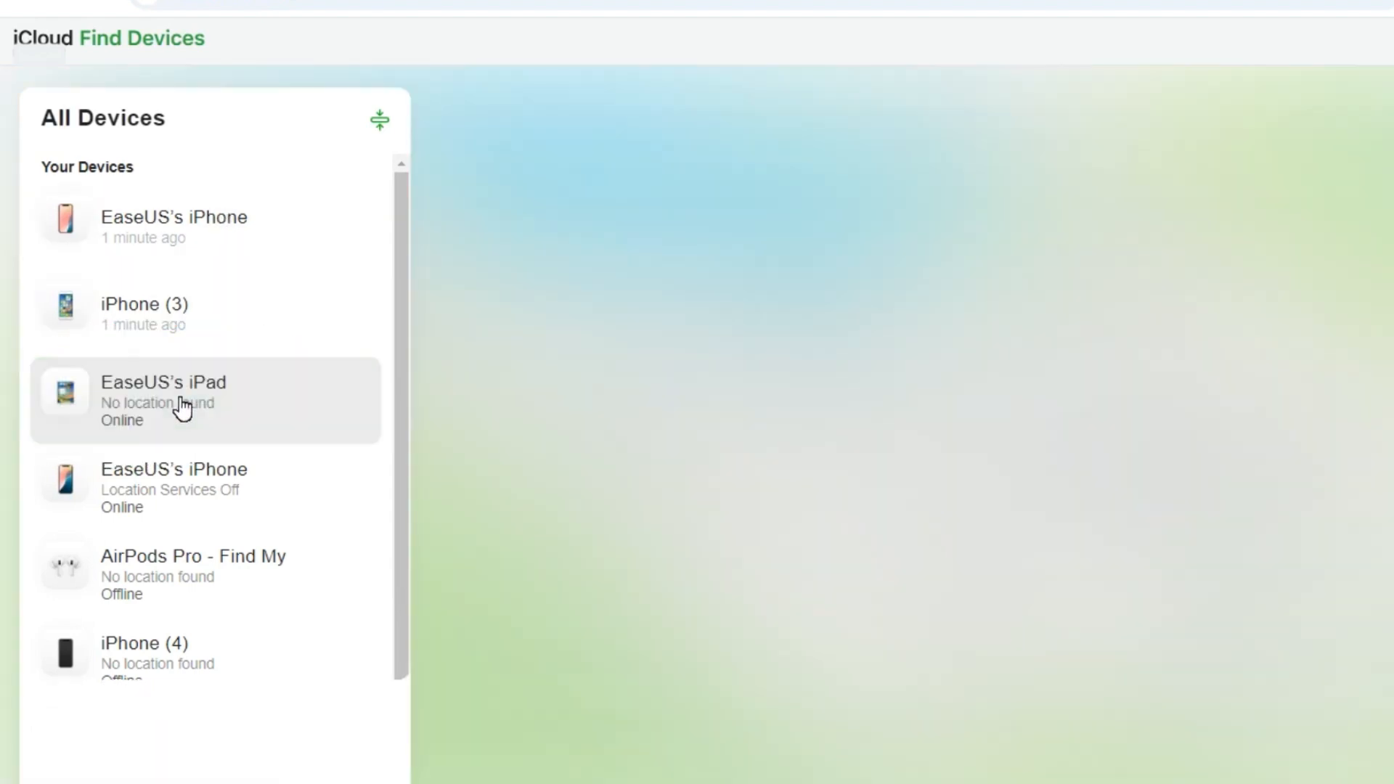
# Erase EaseUS's iPad from Find Devices, confirming with the account password.
pyautogui.click(204, 400)
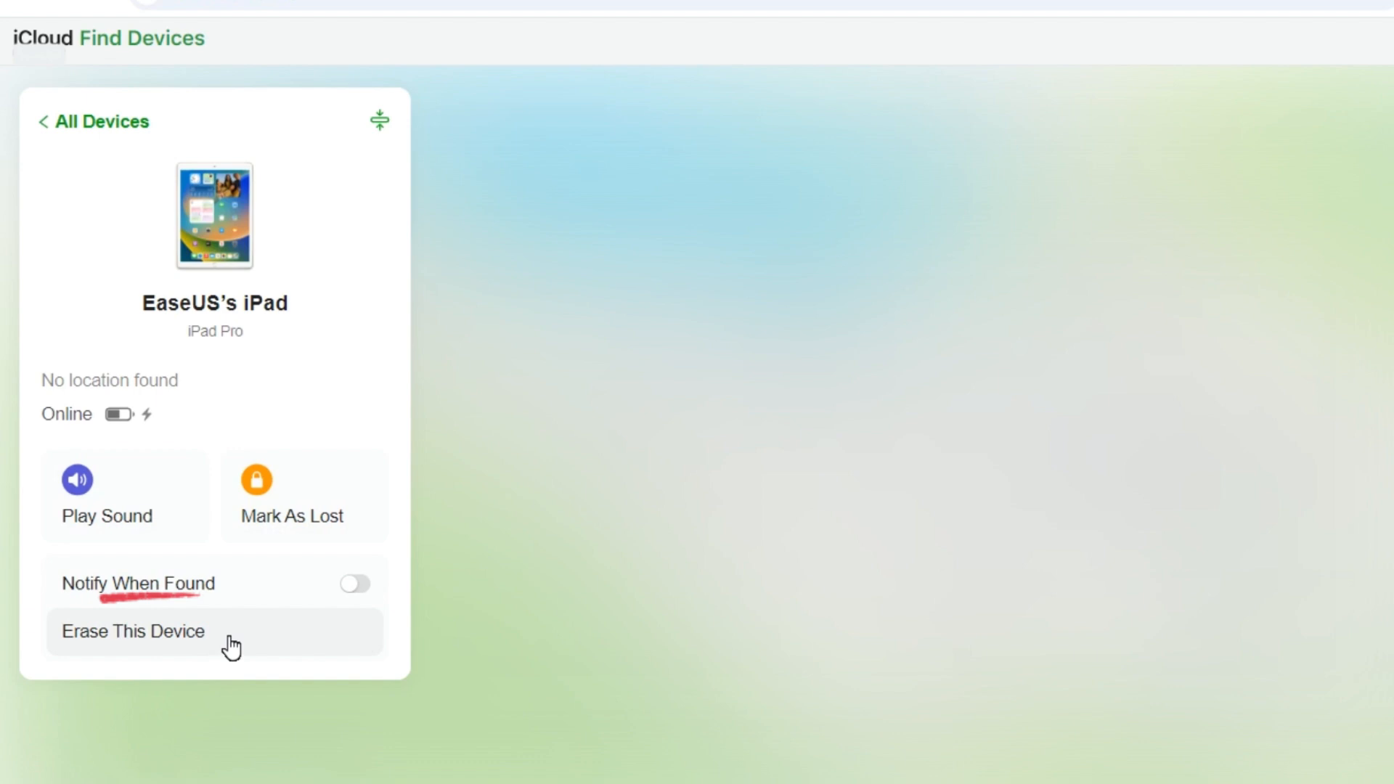
pyautogui.click(131, 630)
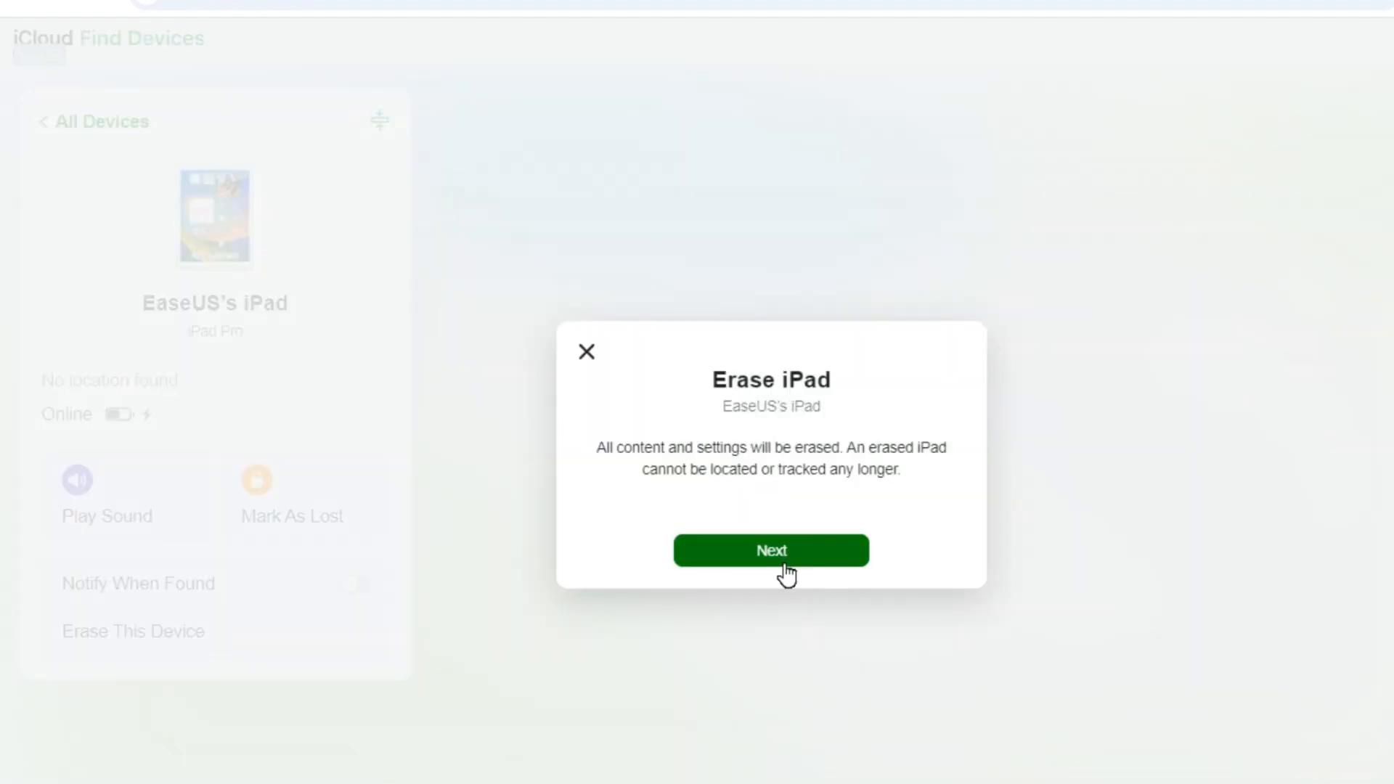
pyautogui.click(769, 549)
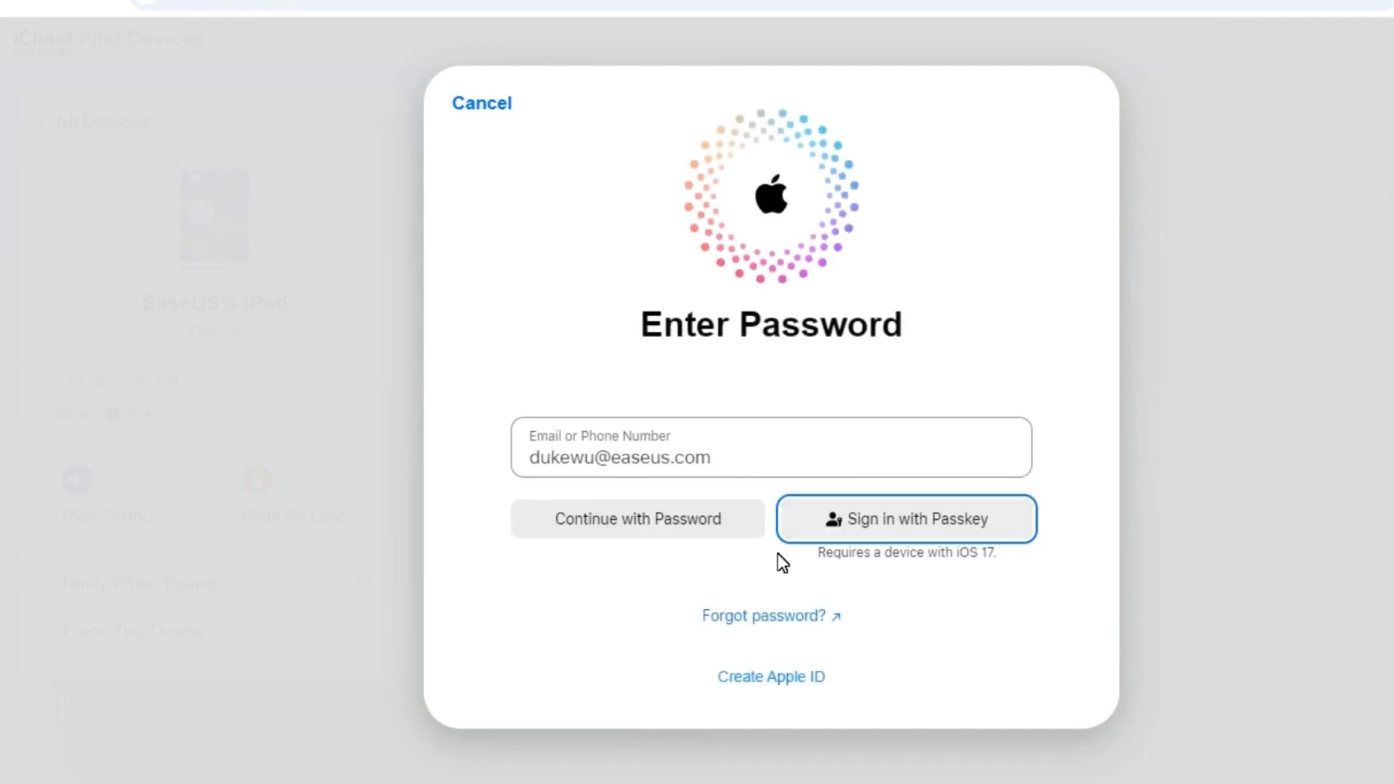
pyautogui.click(638, 519)
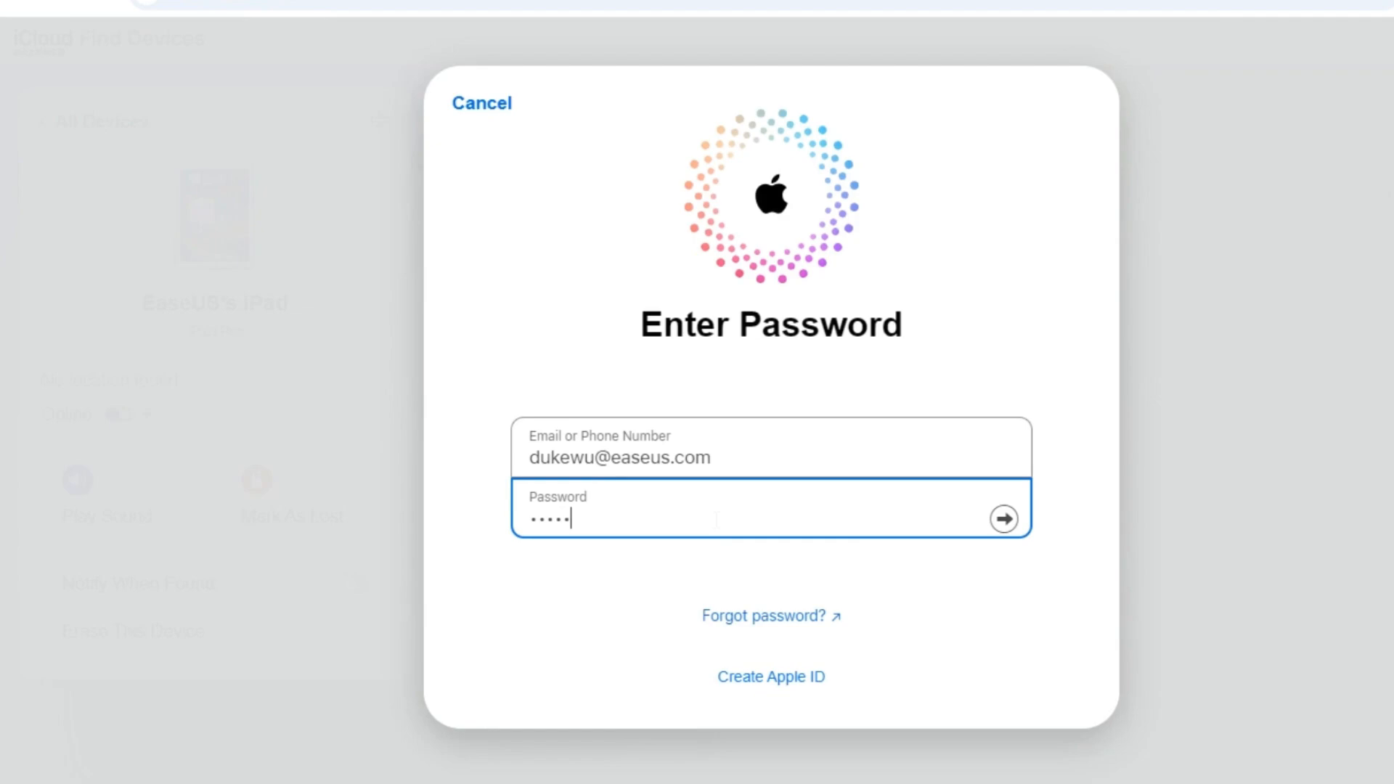
pyautogui.click(1002, 518)
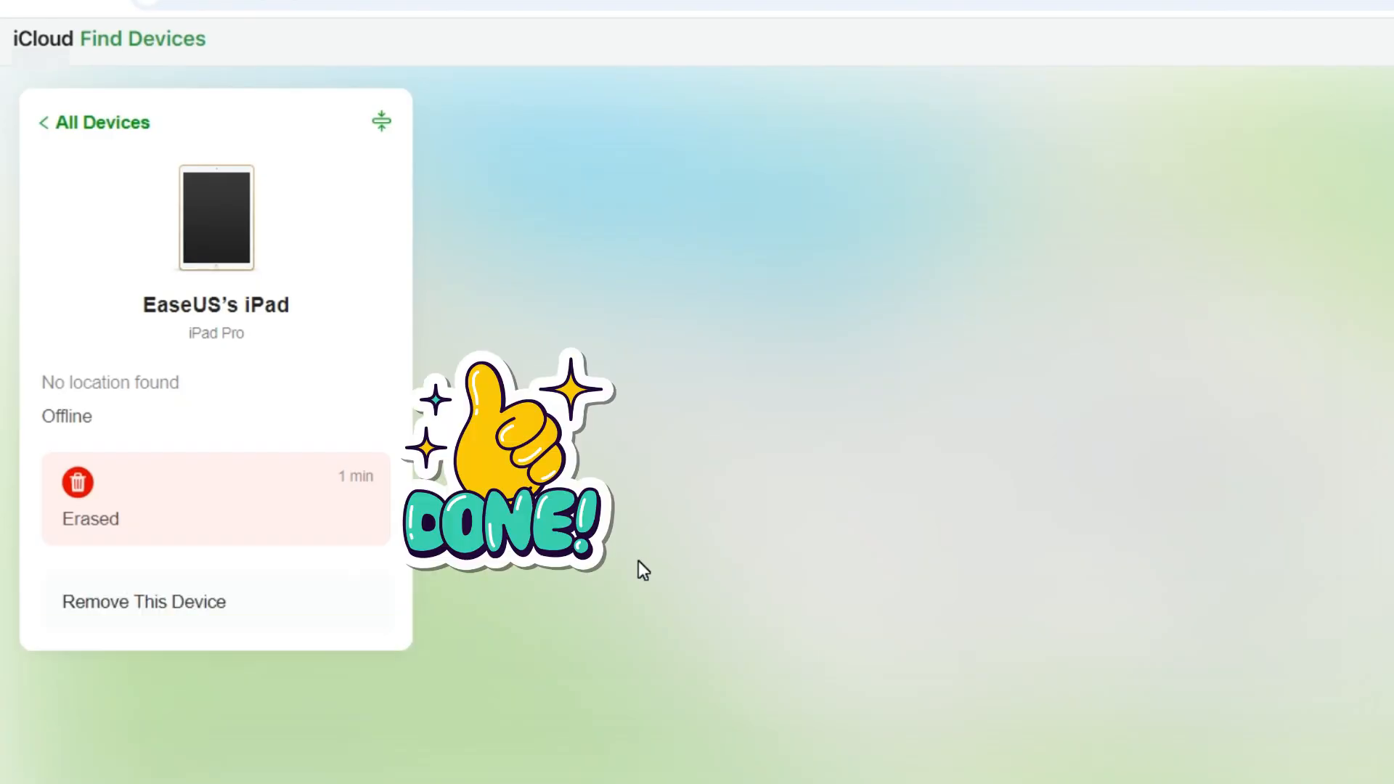
pyautogui.moveTo(736, 569)
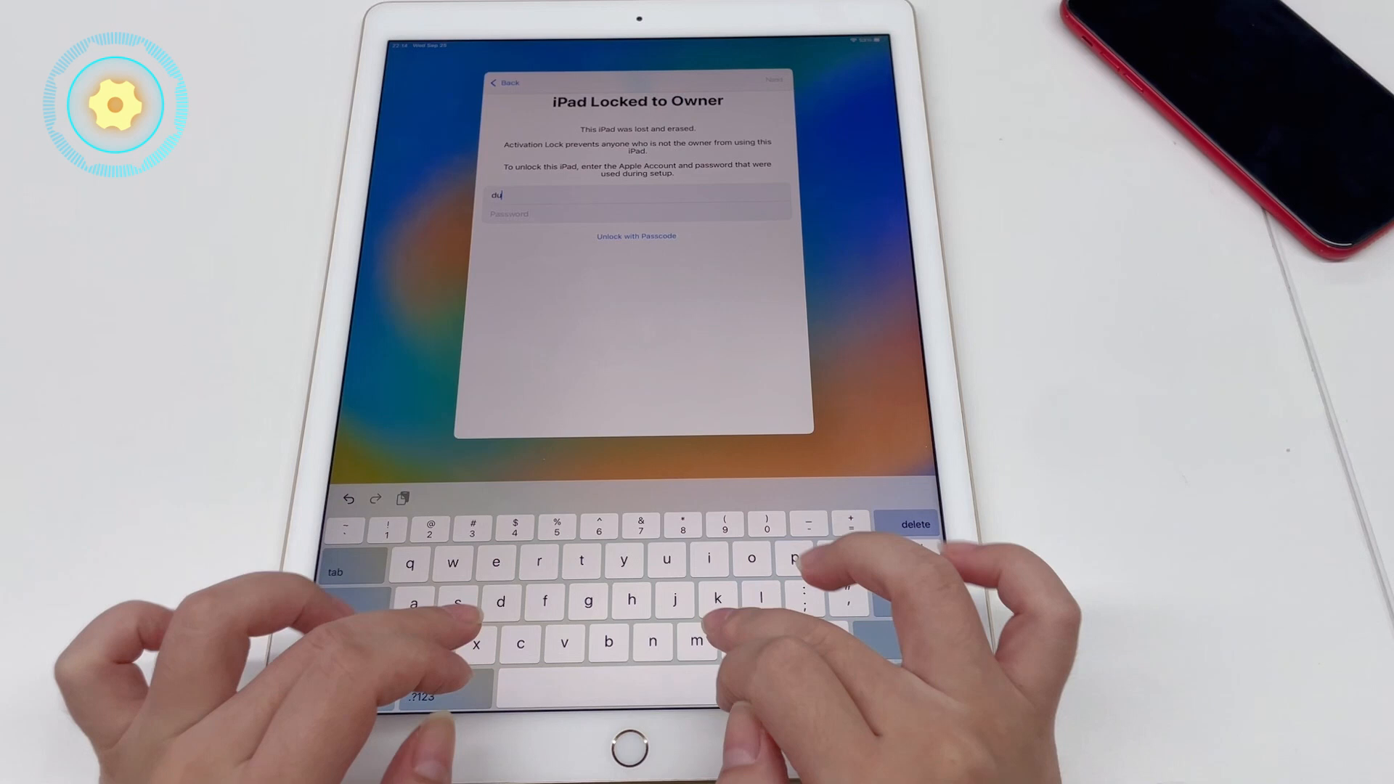
# Enter the owner's Apple Account credentials, then choose Restore from iCloud Backup and accept the iPhone-backup warning.
pyautogui.write('kew')
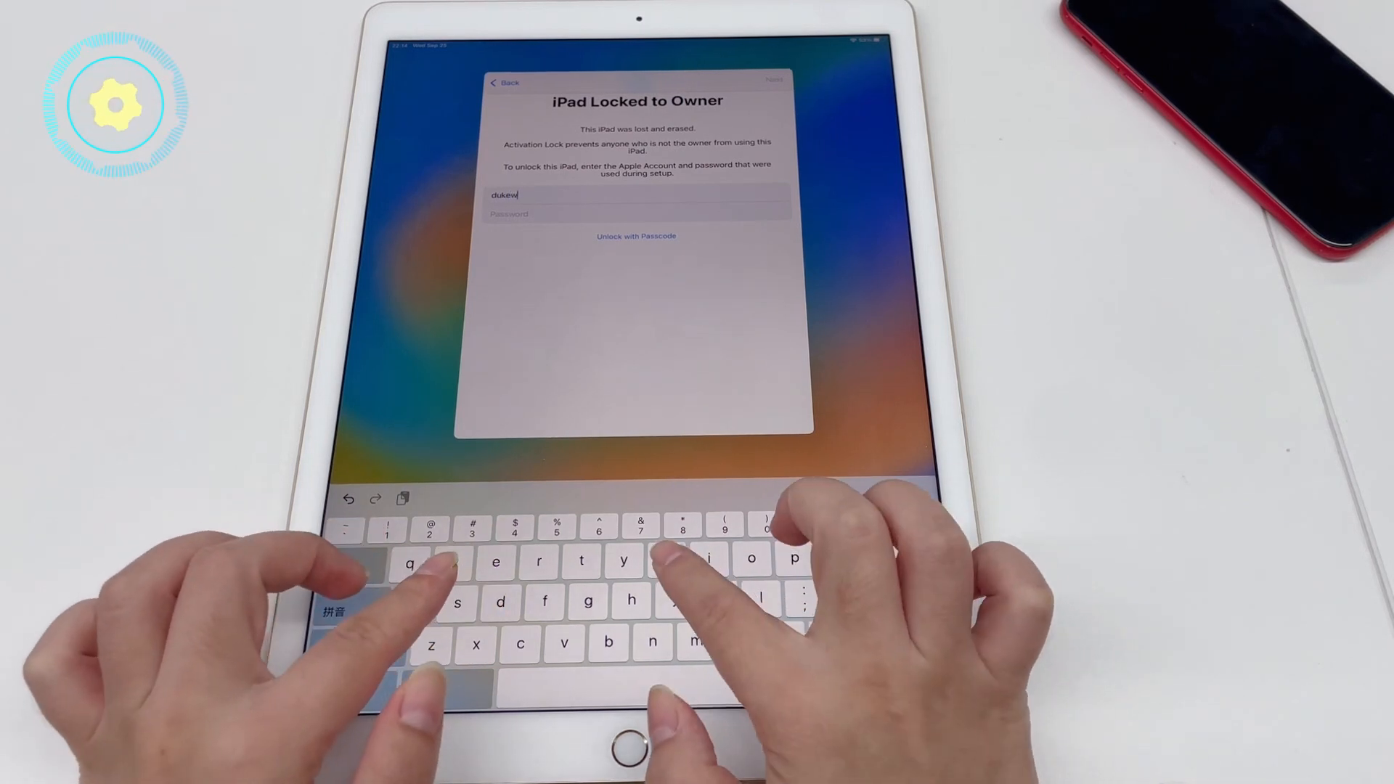
pyautogui.write('ui')
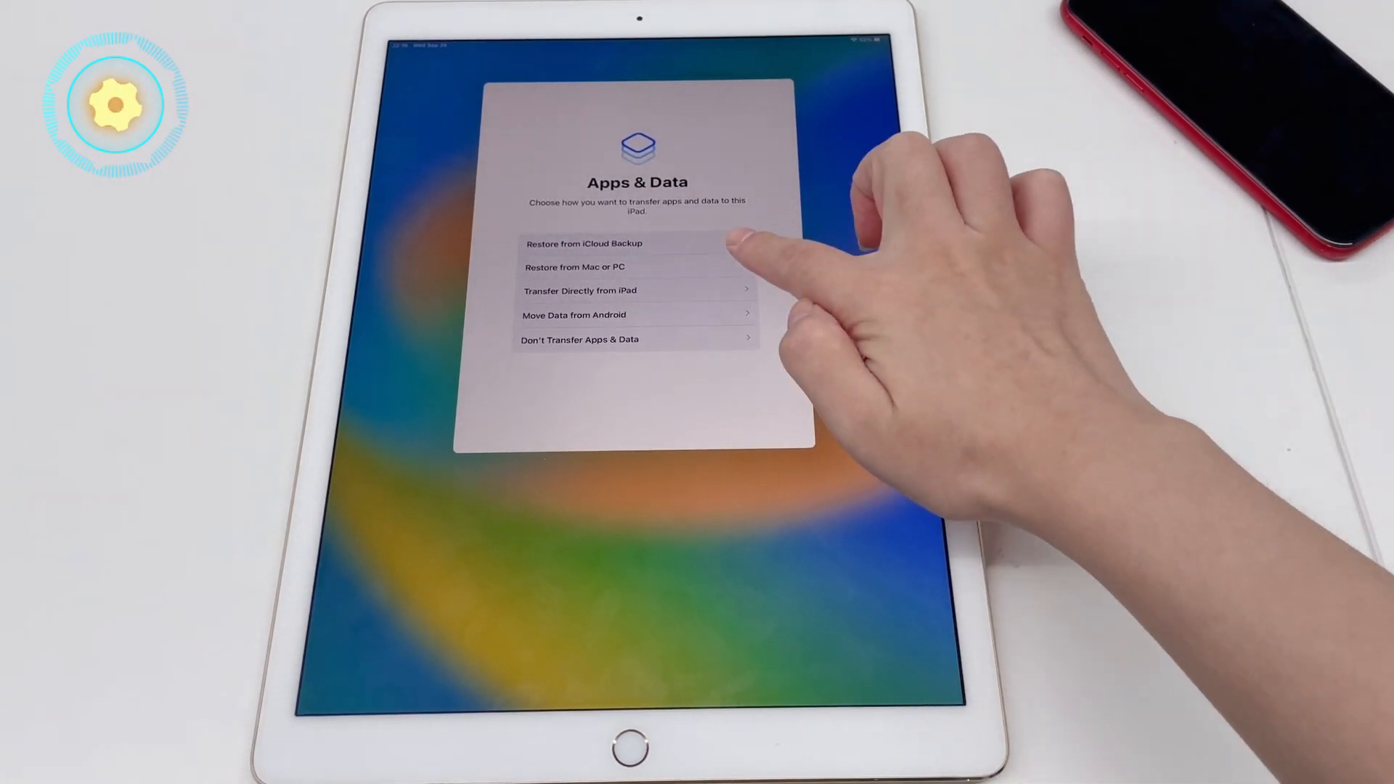
pyautogui.click(583, 244)
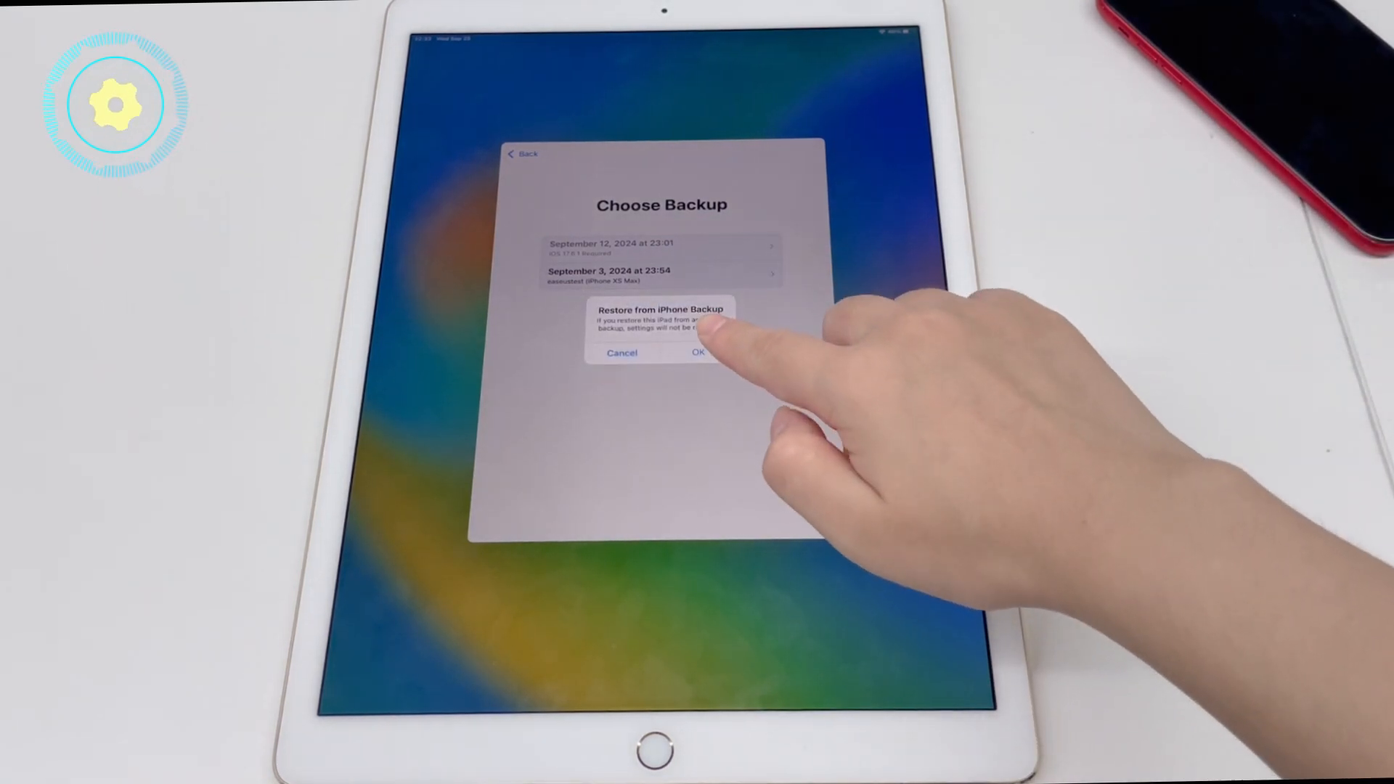
pyautogui.click(622, 353)
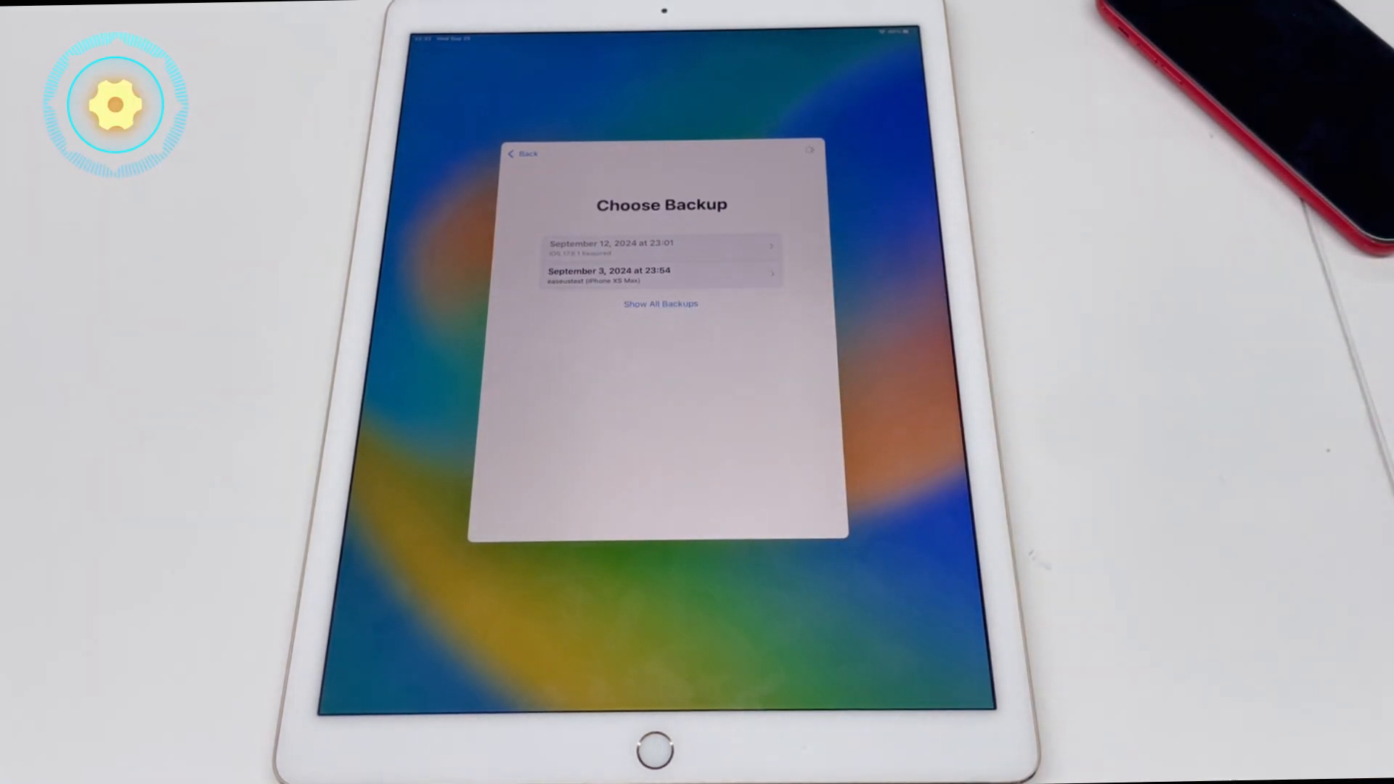